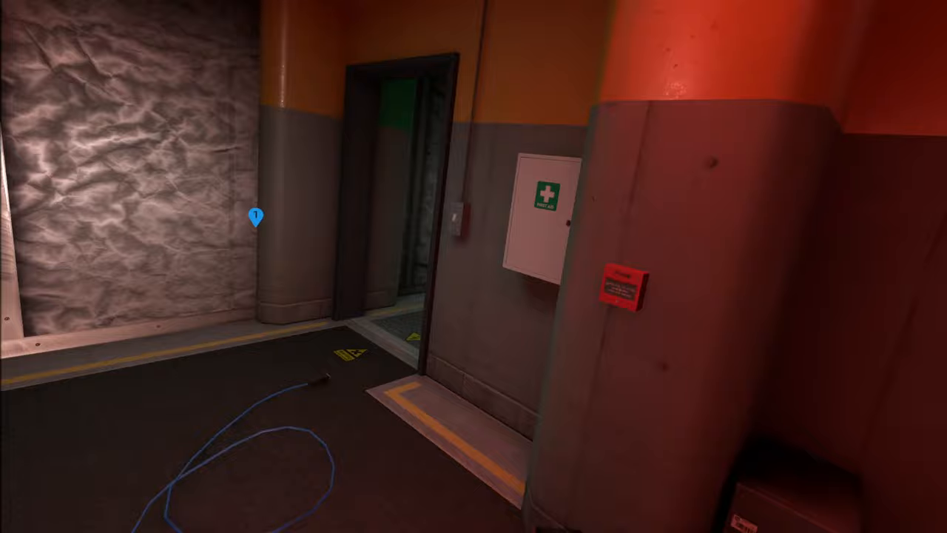
mouse_move(473, 267)
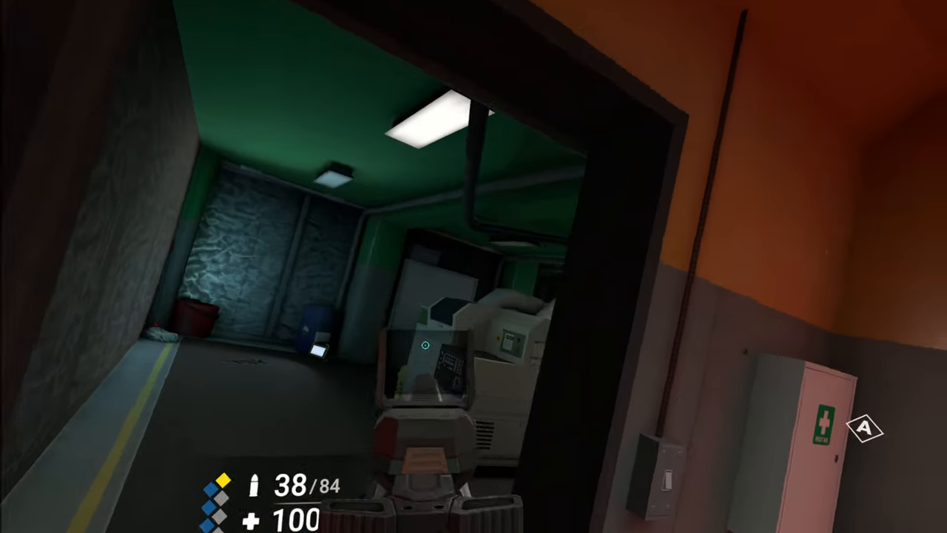